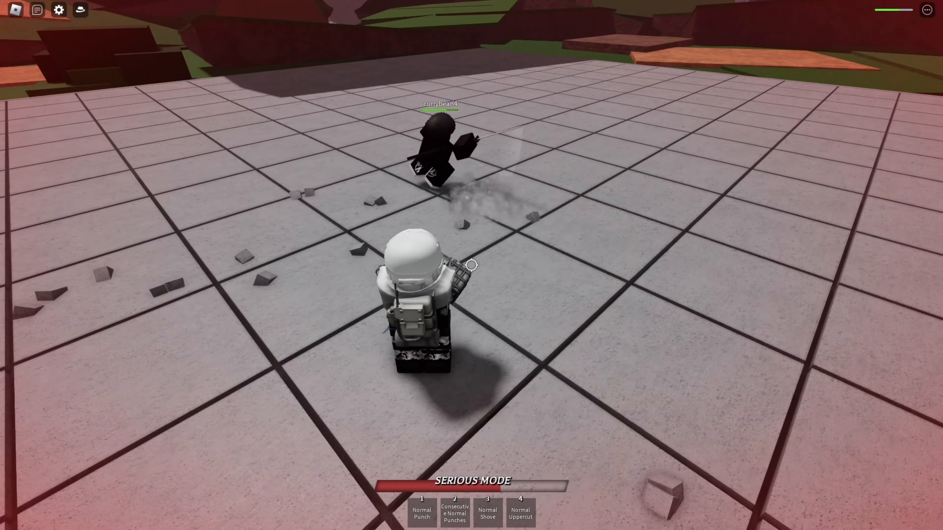
mouse_move(471, 265)
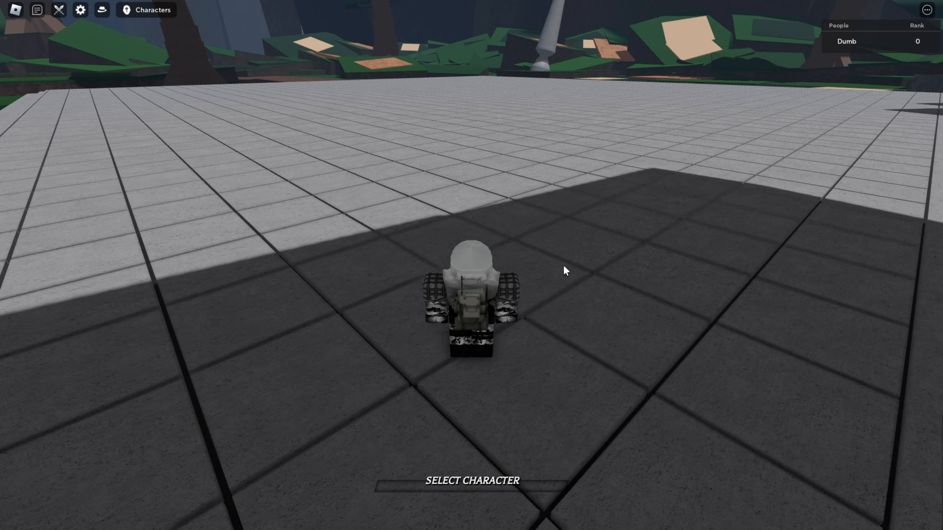
- Show the Characters list with Bald Hero, Hero Hunter, Menacing Cyborg and Modern Ninja
left_click(123, 10)
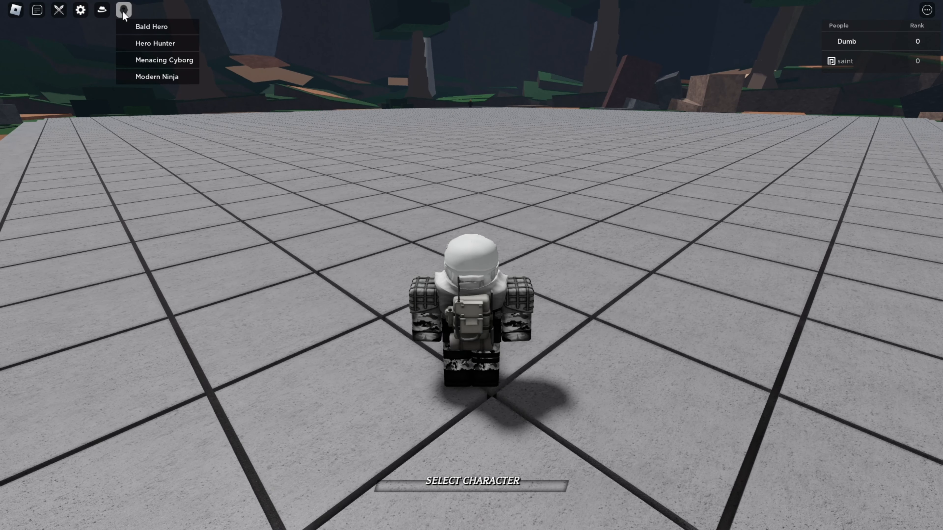